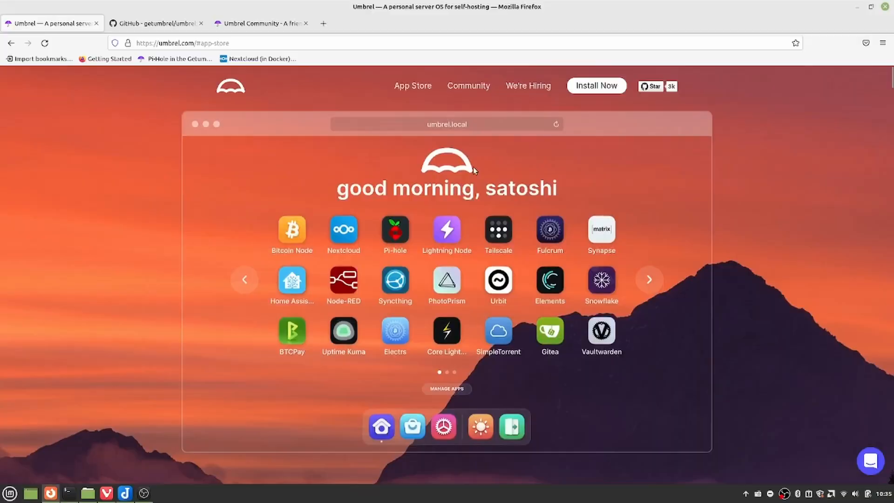
# Step: Open the Nextcloud app's navigation drawer from the Media view of synced photos
pyautogui.scroll(-3)
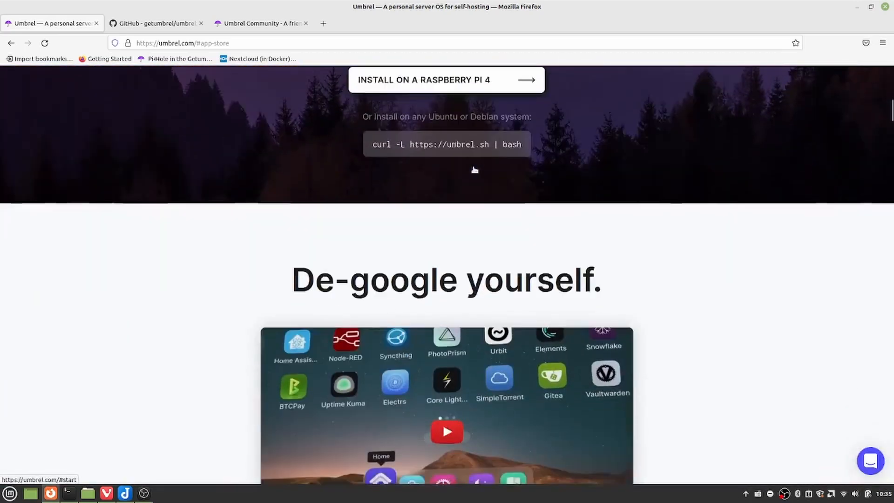
pyautogui.scroll(-3)
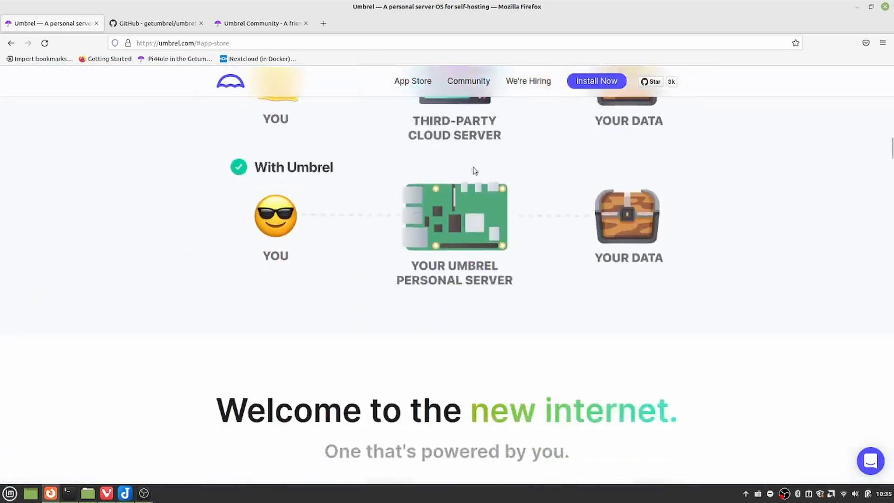
pyautogui.scroll(-3)
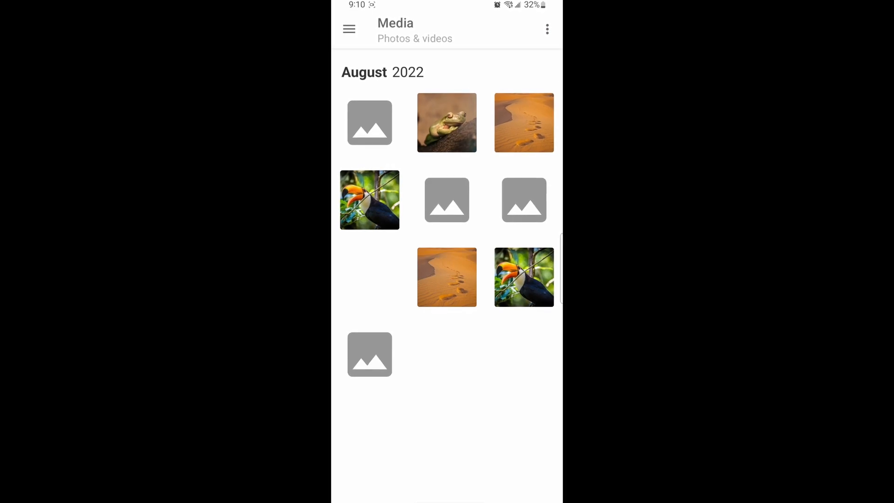
pyautogui.click(348, 29)
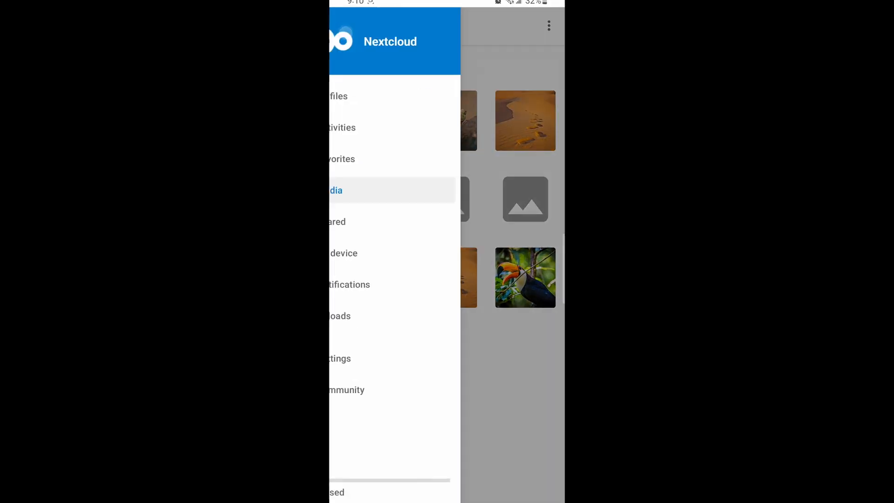
pyautogui.click(339, 359)
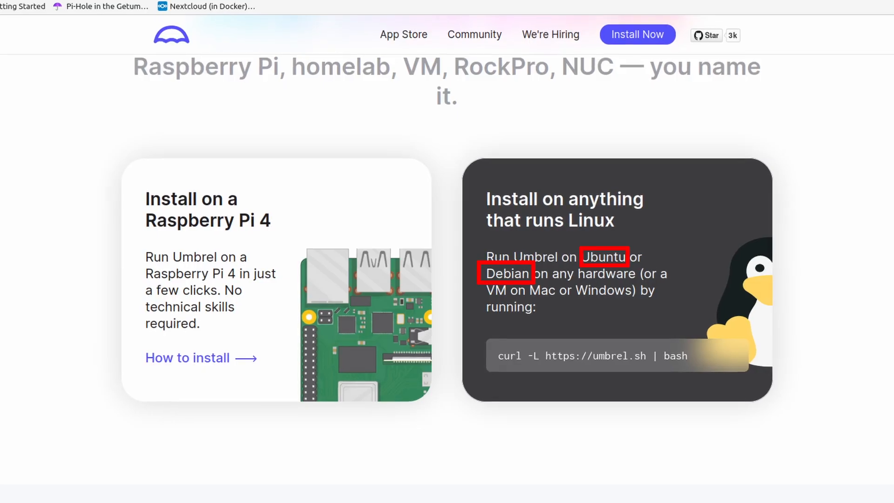
pyautogui.scroll(3)
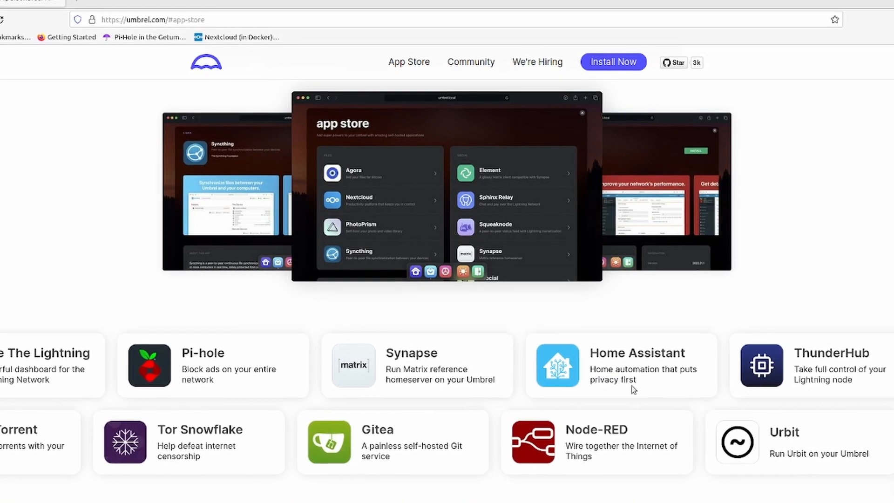
pyautogui.scroll(-3)
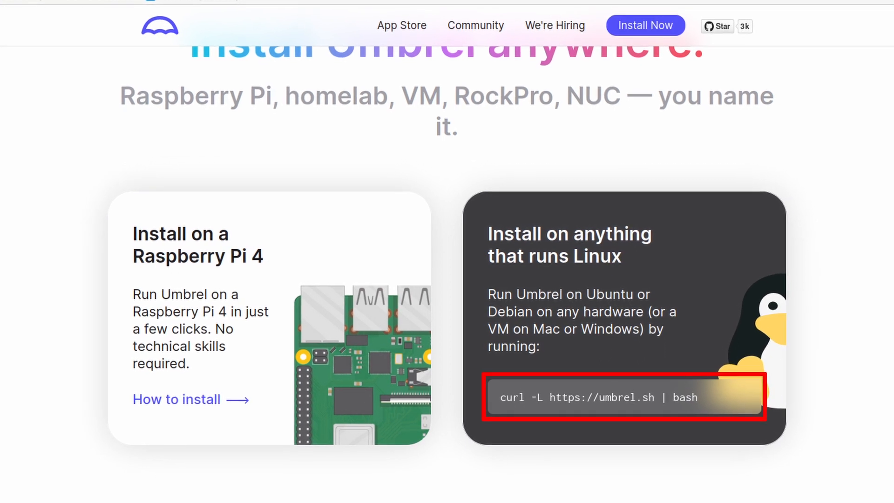
pyautogui.scroll(-3)
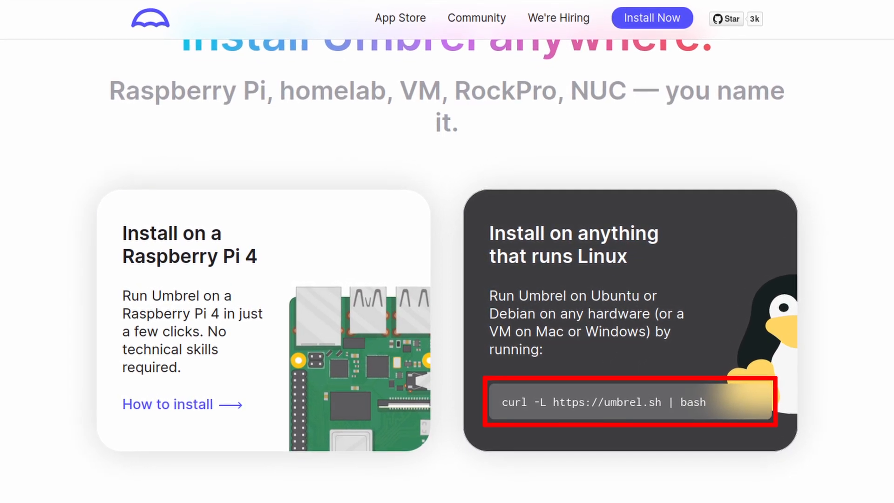
pyautogui.scroll(-3)
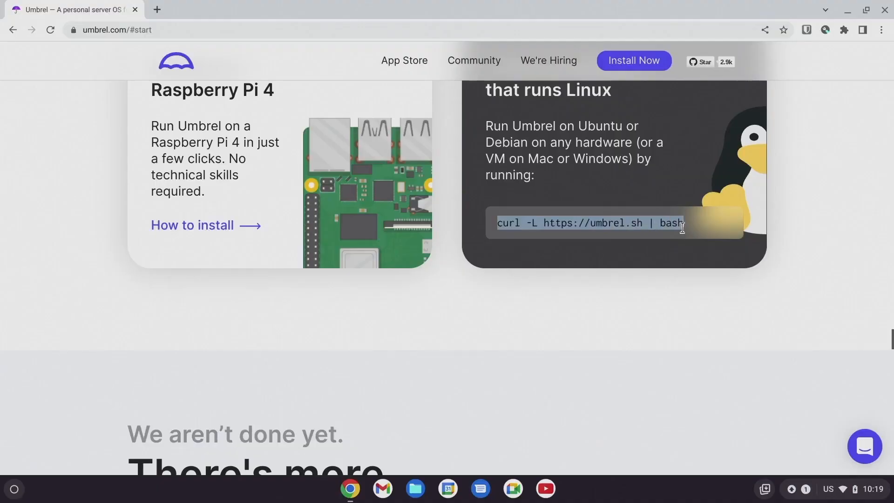
pyautogui.moveTo(5, 497)
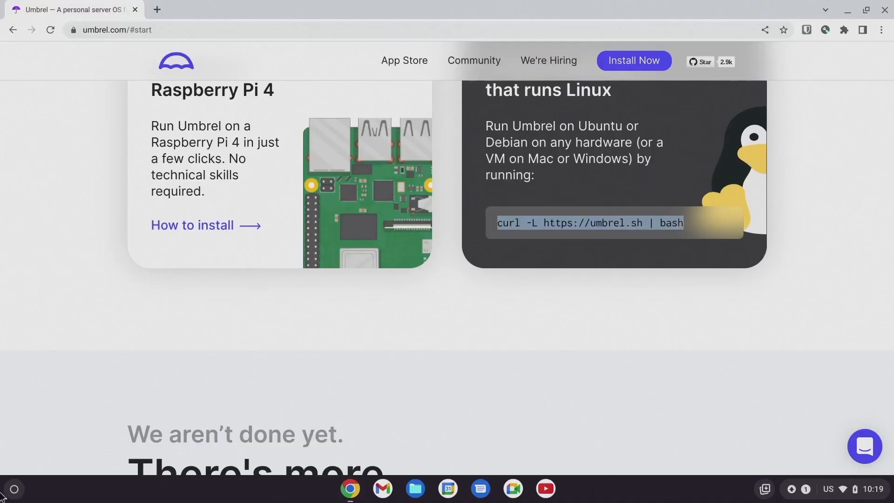
pyautogui.click(562, 488)
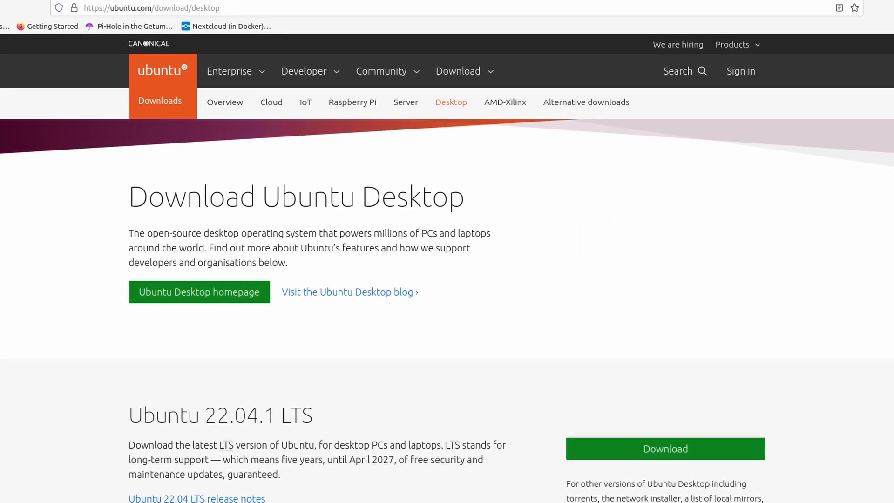
pyautogui.scroll(-3)
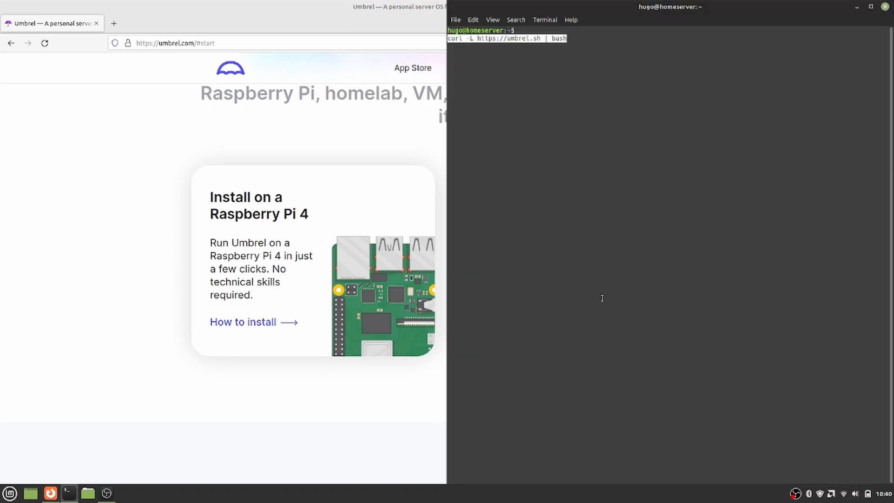
pyautogui.press('Return')
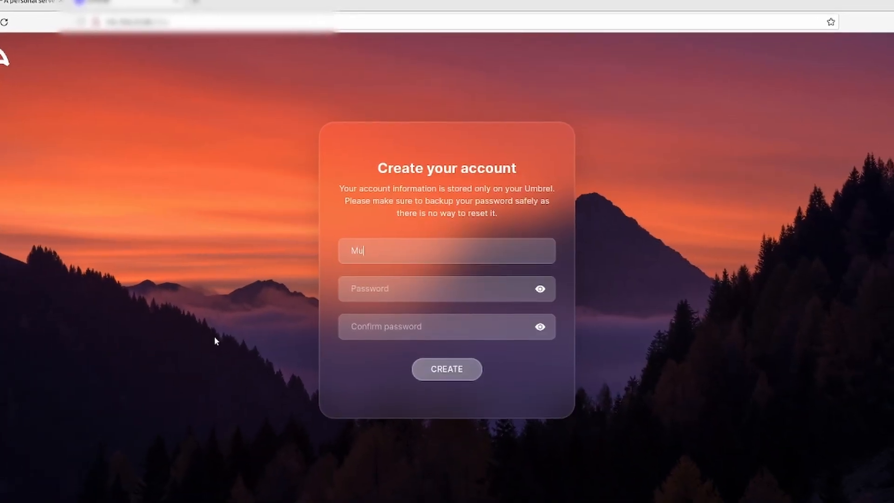
# Step: Create the mumbling_hugo account and uninstall PhotoPrism, keeping Nextcloud and Pi-hole
pyautogui.write('mbling_')
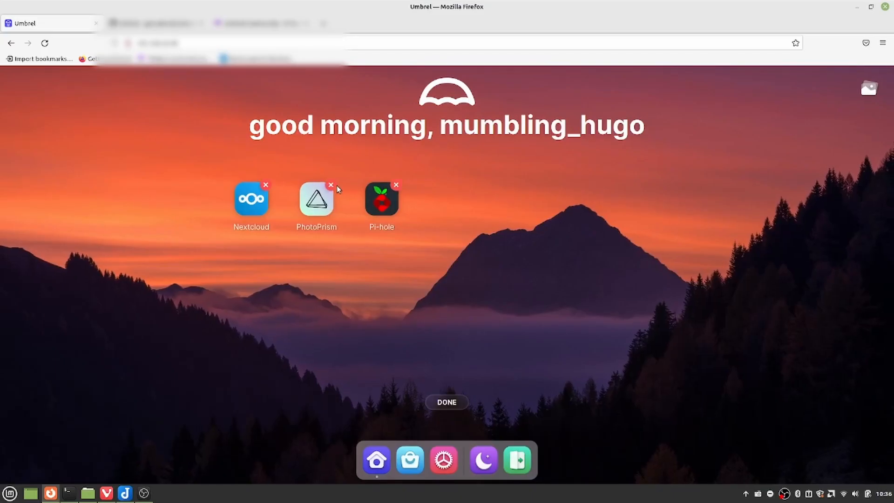
pyautogui.click(330, 185)
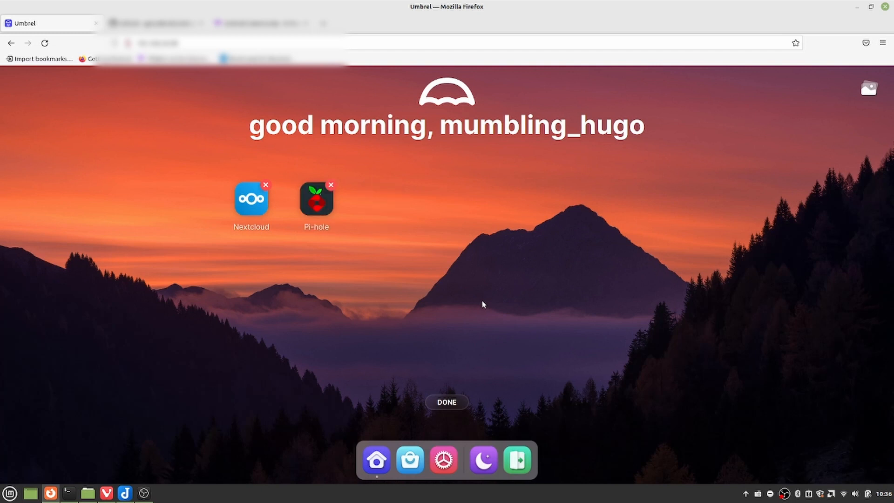
pyautogui.click(446, 402)
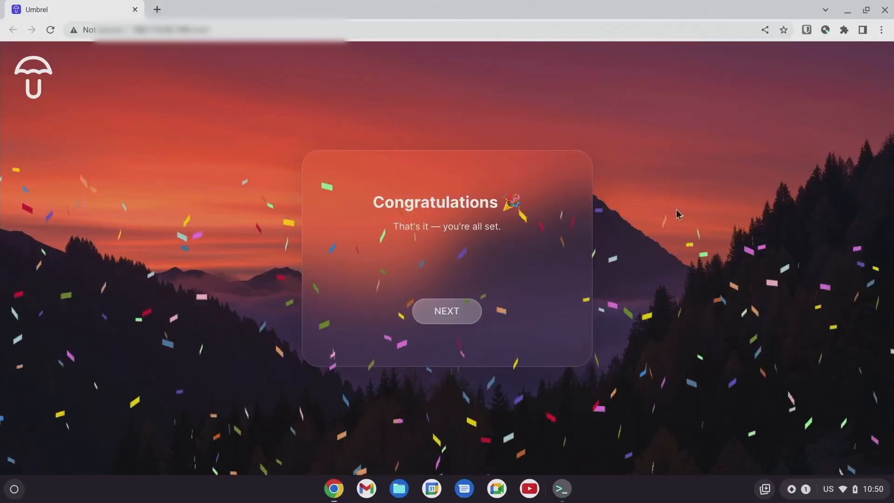
# Step: Finish the Congratulations screen and open Pi-hole under 'For the networker'
pyautogui.click(446, 311)
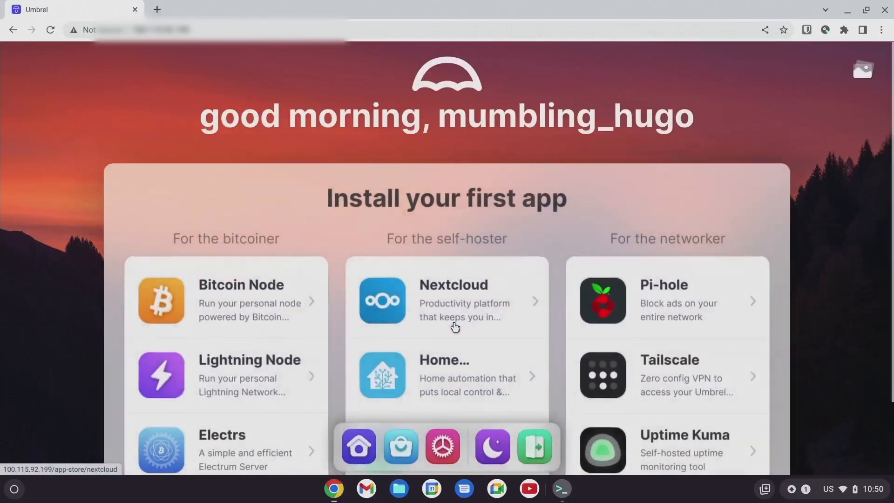
pyautogui.click(666, 301)
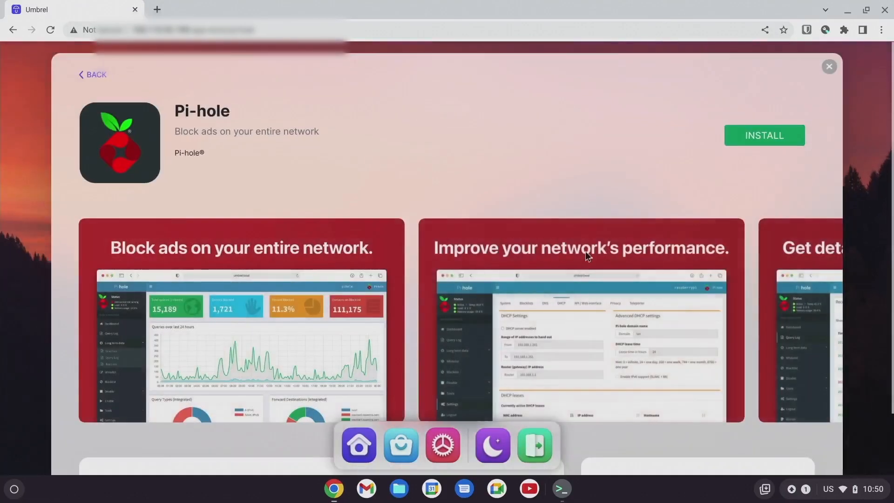
pyautogui.click(764, 135)
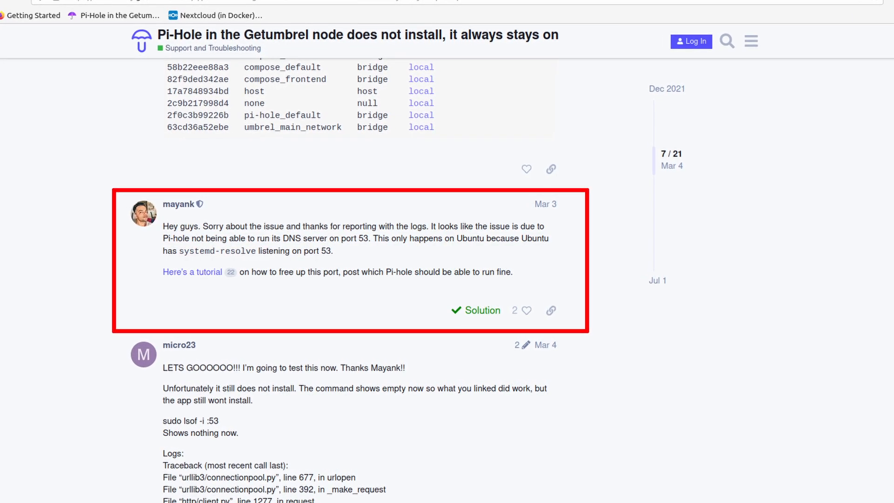
# Step: Open the Linux Uprising tutorial on freeing port 53 from systemd-resolved and read through it
pyautogui.click(192, 272)
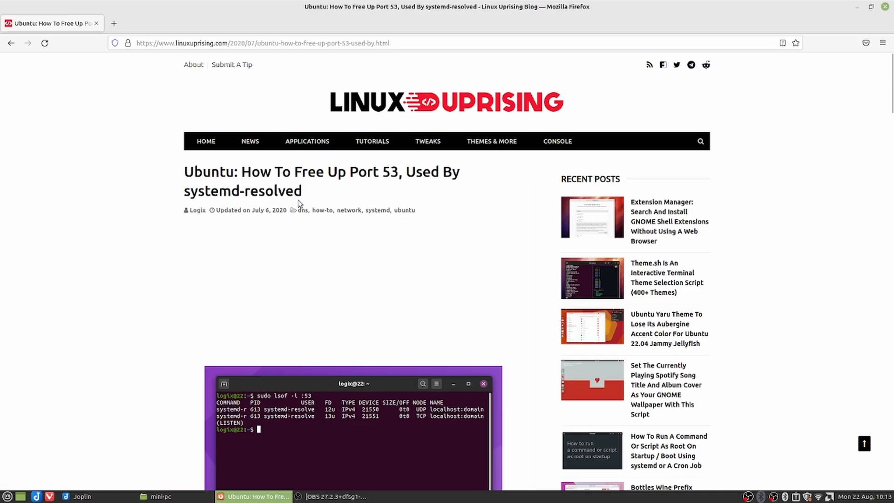
pyautogui.scroll(-3)
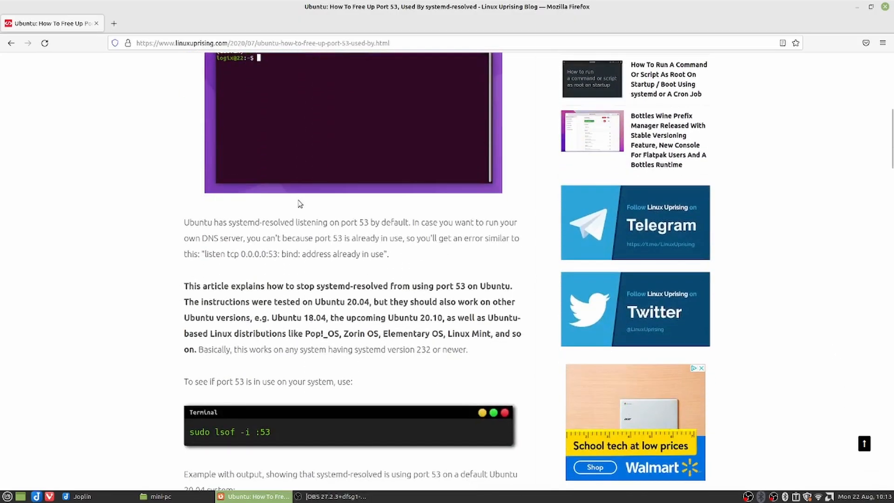
pyautogui.scroll(-3)
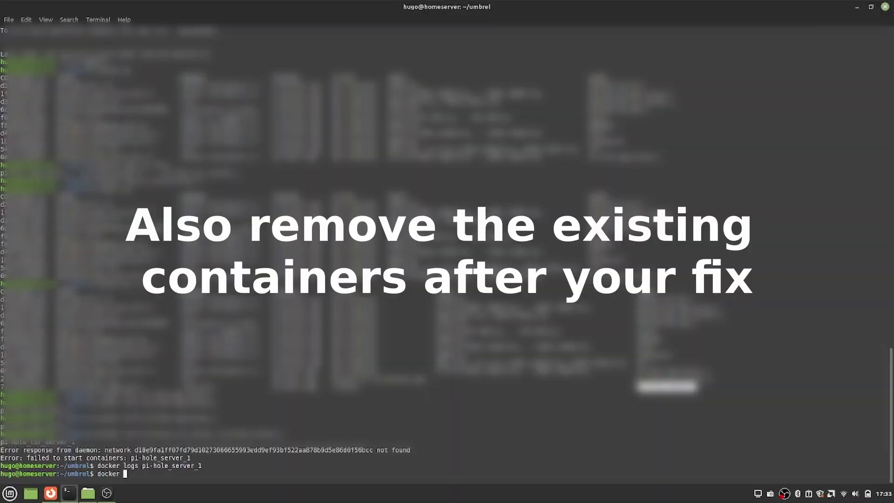
pyautogui.write('rm')
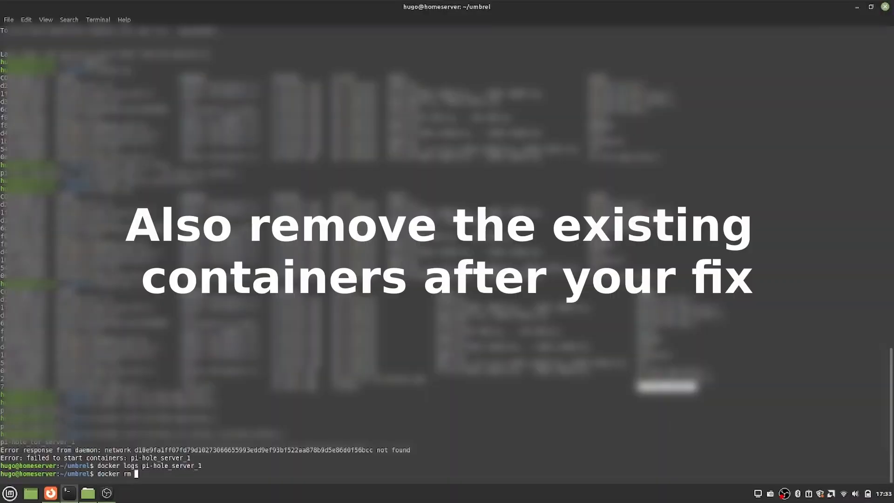
pyautogui.press('Return')
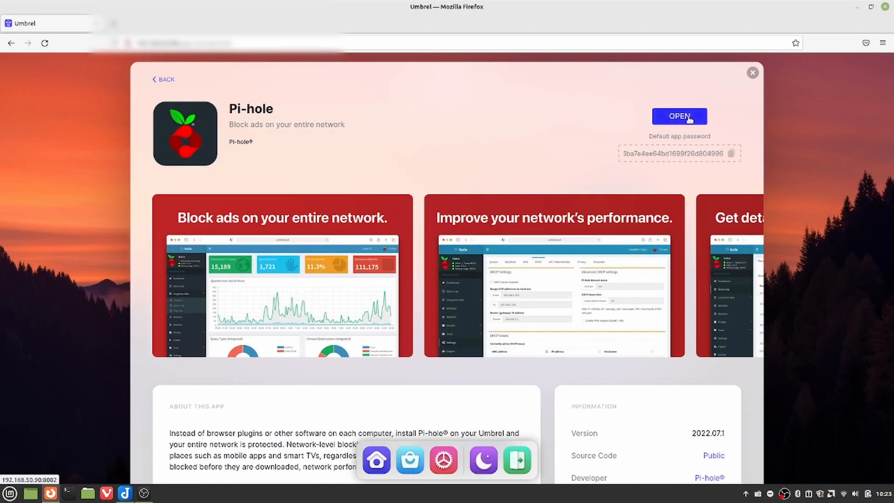
# Step: Open Pi-hole's web interface and log in to the admin dashboard
pyautogui.click(679, 116)
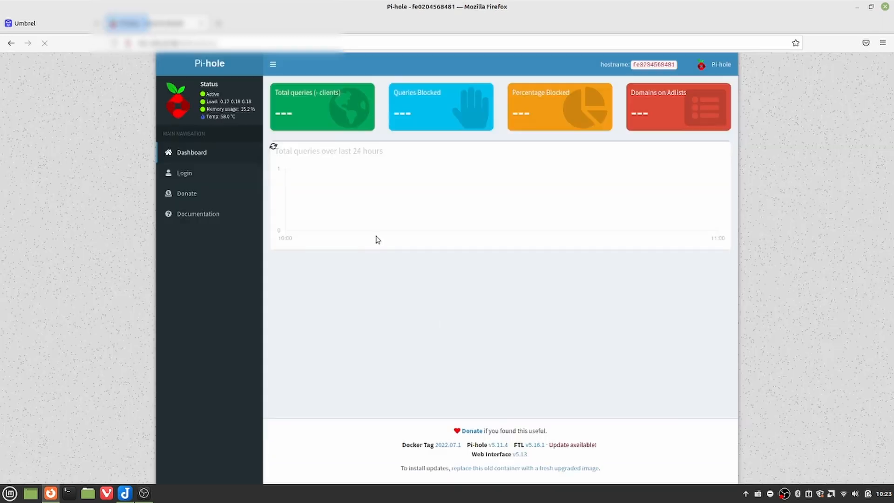
pyautogui.click(183, 173)
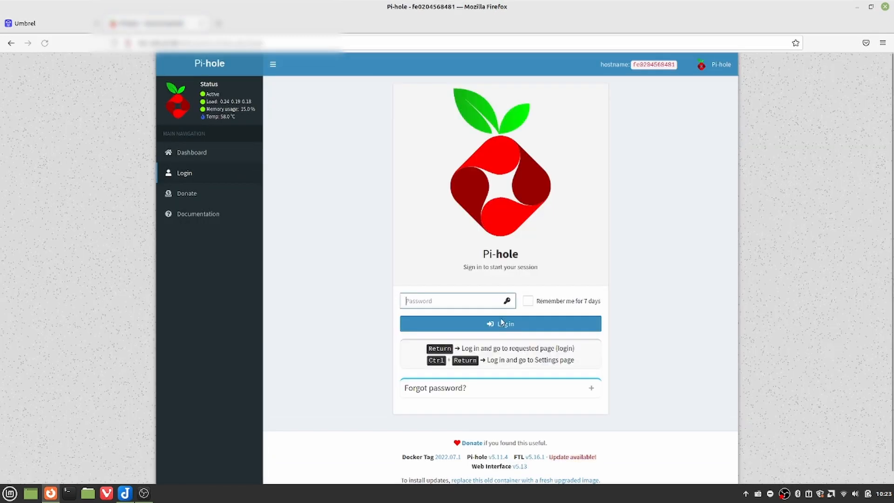
pyautogui.write('password')
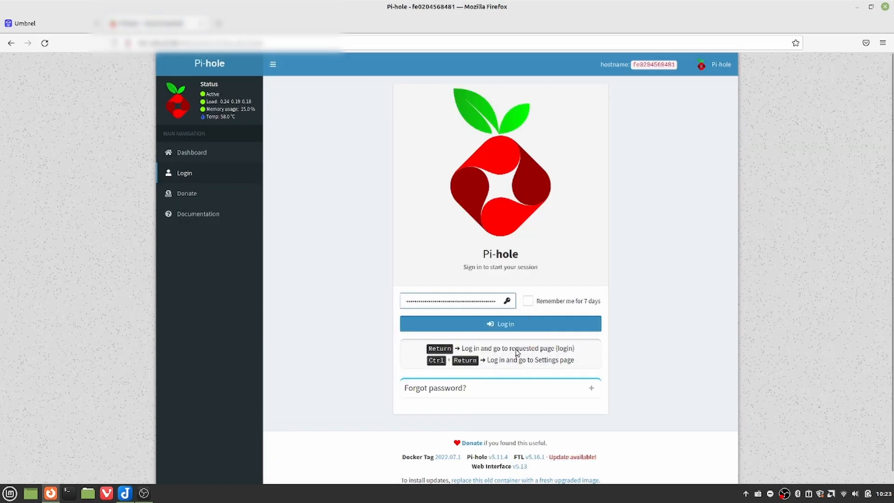
pyautogui.click(500, 323)
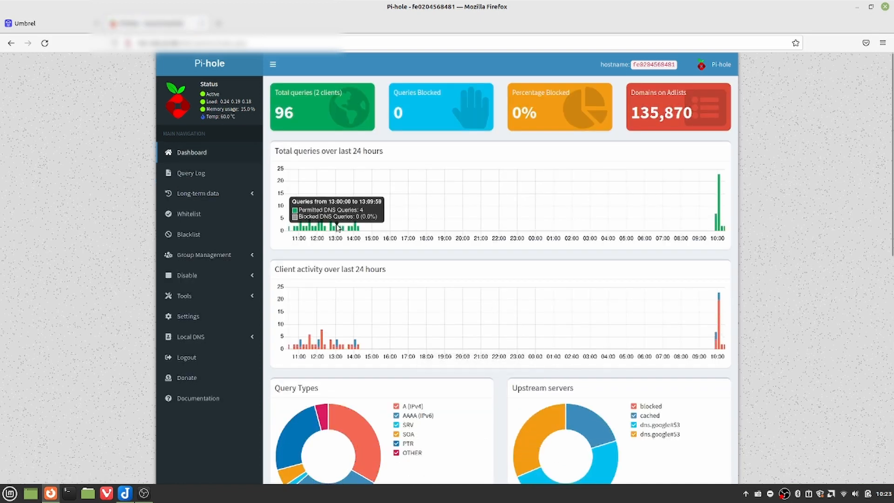
pyautogui.scroll(-3)
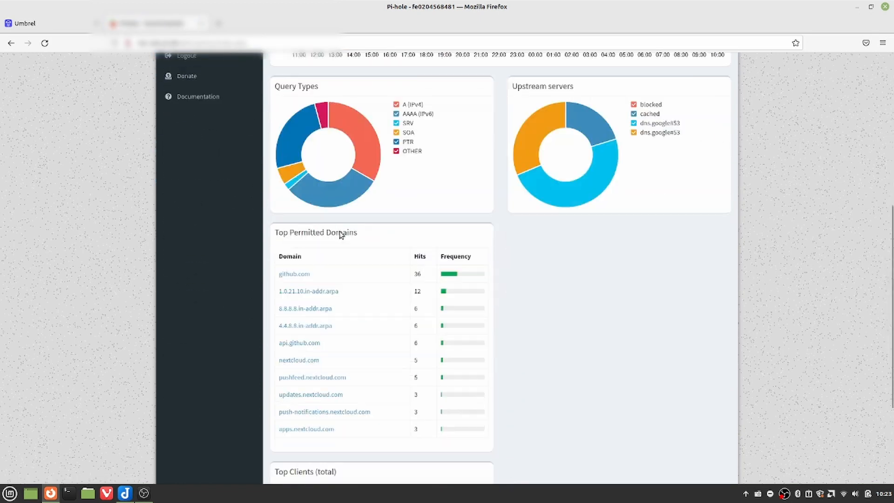
pyautogui.scroll(3)
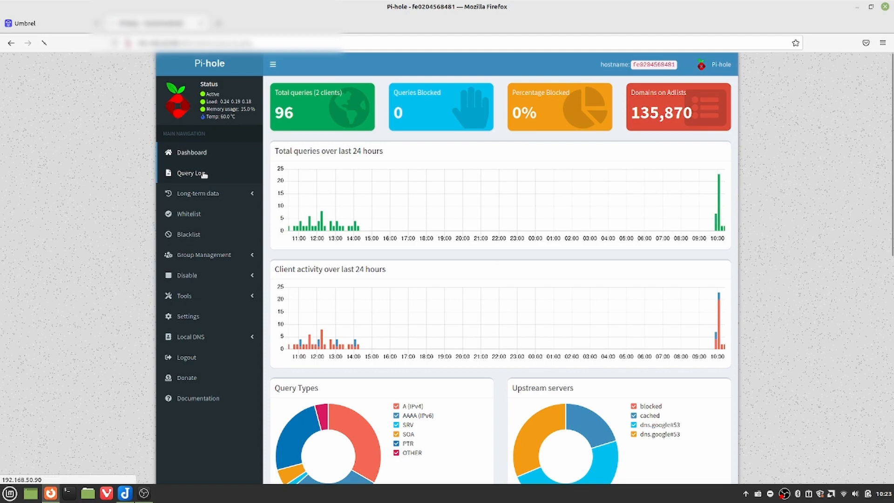
# Step: Blacklist raw.githubusercontent.com from the Query Log and close the confirmation
pyautogui.click(191, 172)
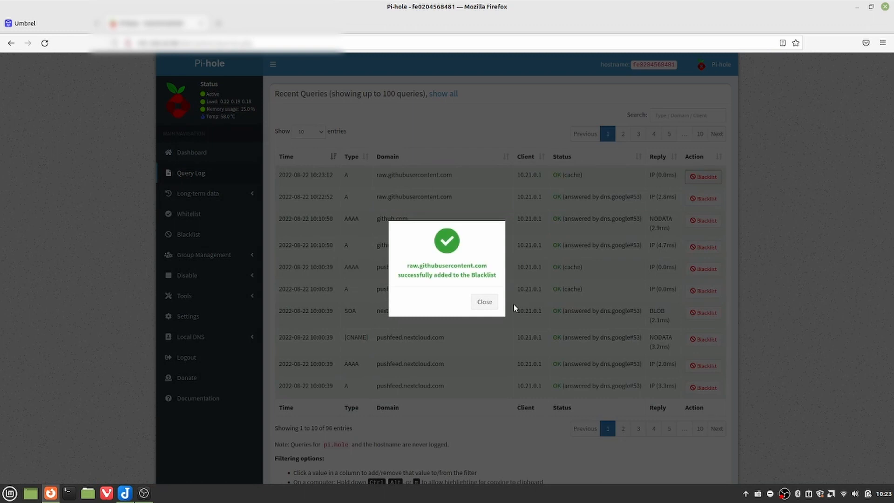
pyautogui.click(484, 301)
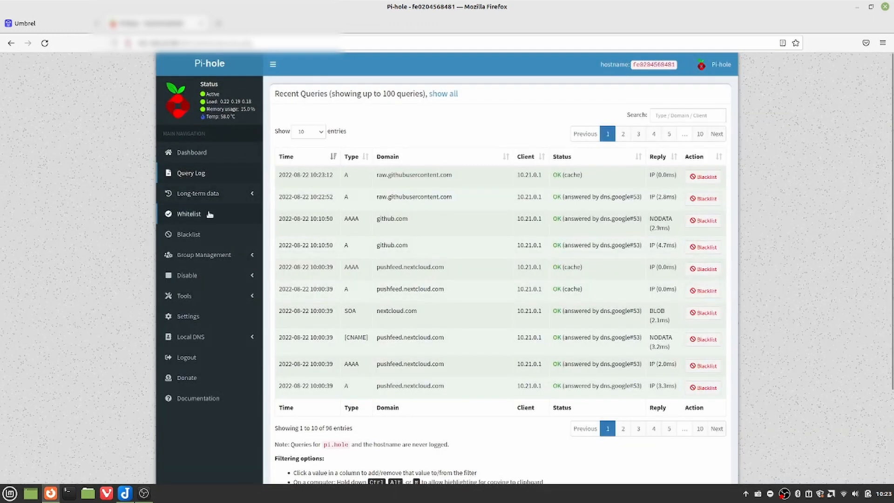
pyautogui.click(188, 233)
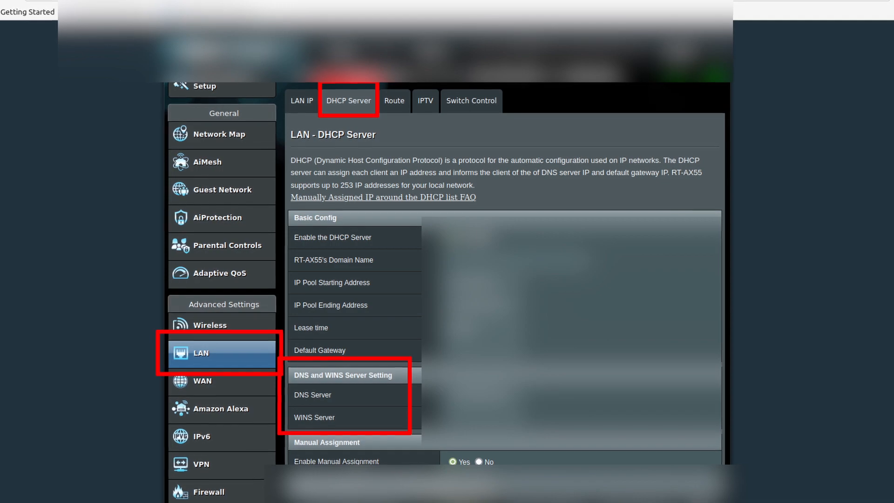
# Step: Go to the ASUS router's LAN DHCP Server tab with its DNS Server setting
pyautogui.click(136, 16)
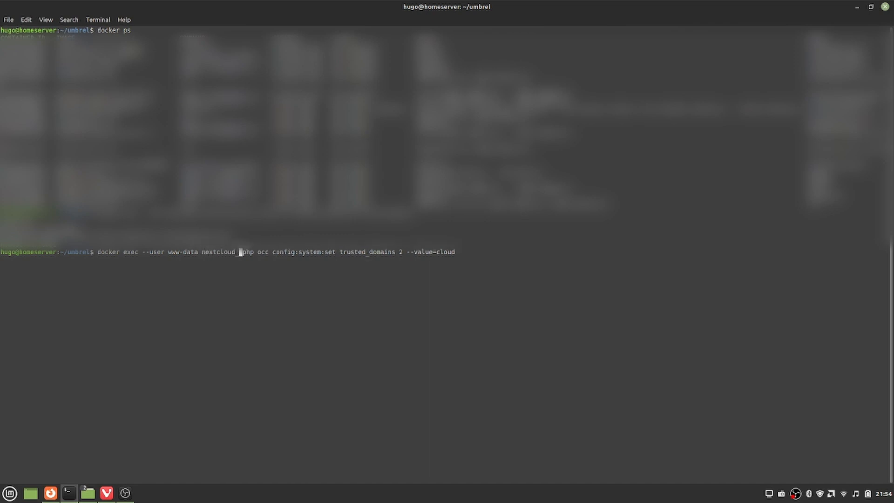
# Step: Run the docker occ command setting trusted_domains 2 to cloud in nextcloud_web_1
pyautogui.write('_web_1')
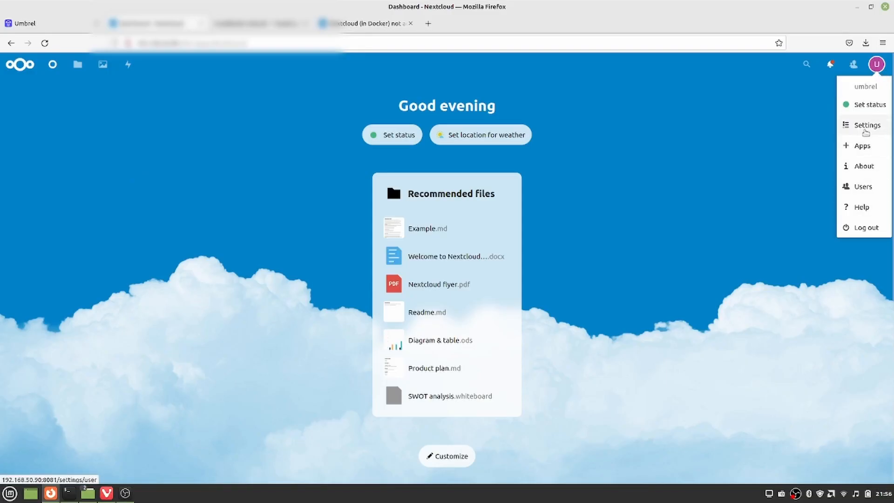
# Step: Search Apps for 'office', then download and enable Edit Files with LibreOffice
pyautogui.click(862, 145)
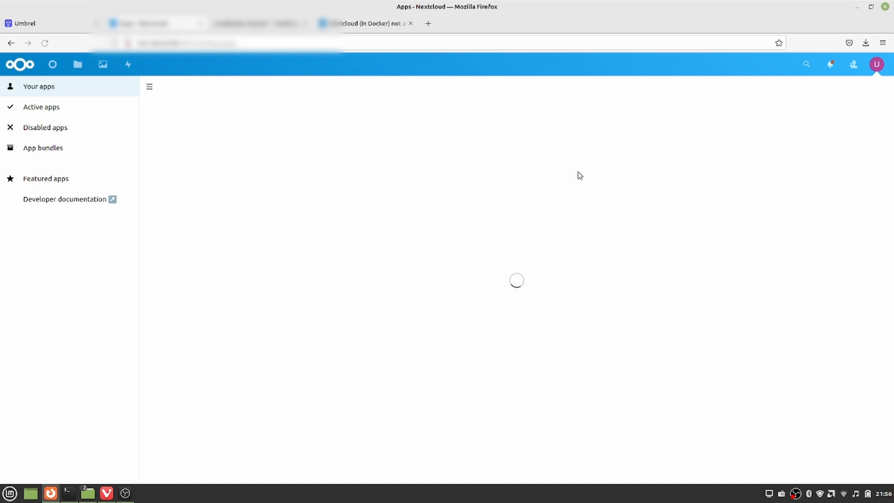
pyautogui.moveTo(68, 127)
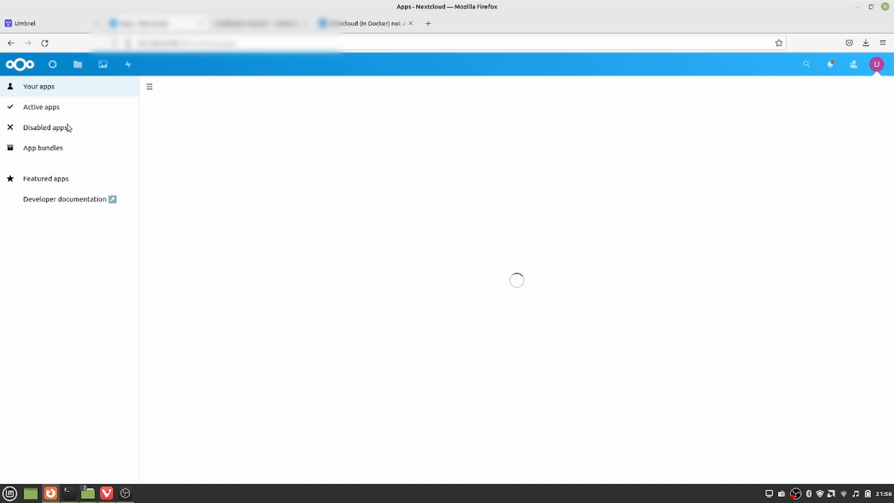
pyautogui.click(806, 63)
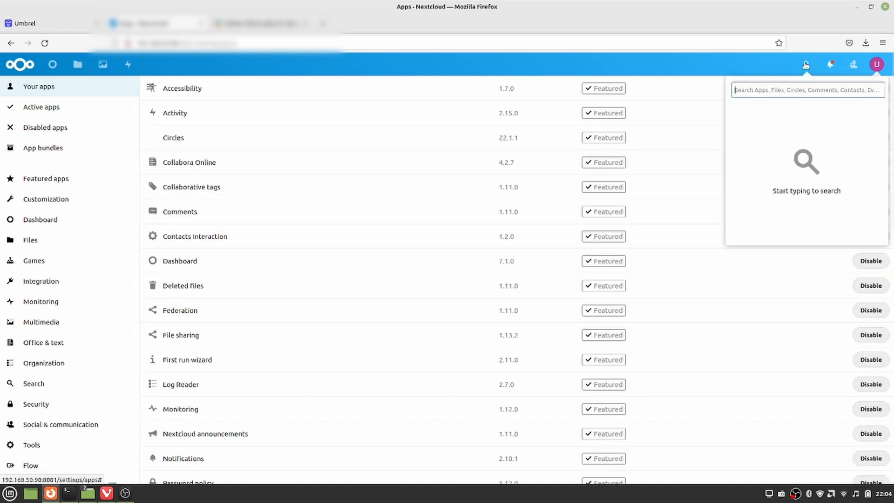
pyautogui.write('office')
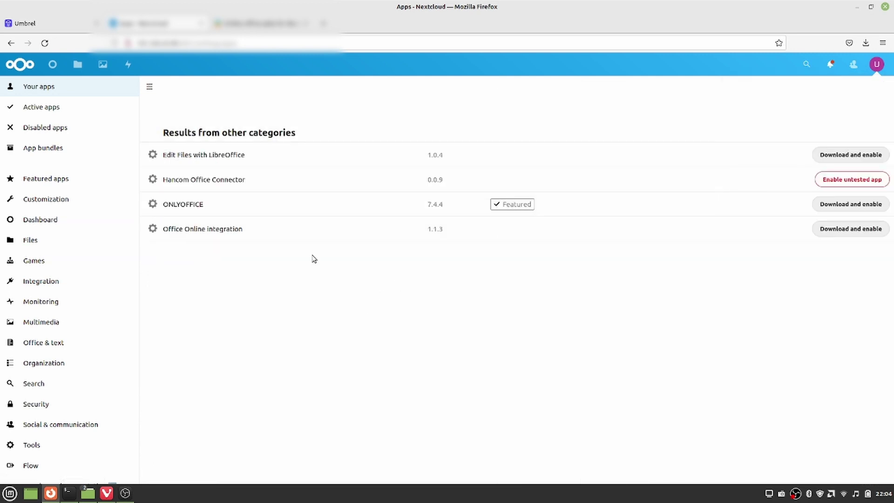
pyautogui.click(203, 155)
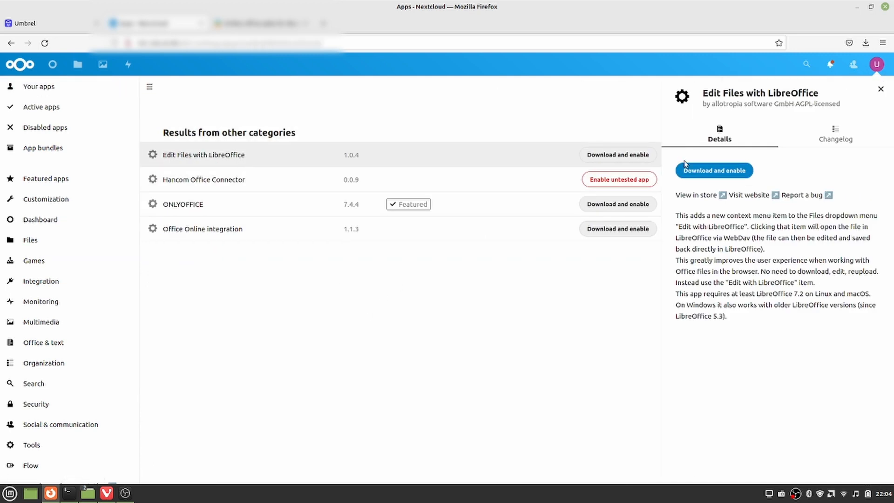
pyautogui.click(713, 170)
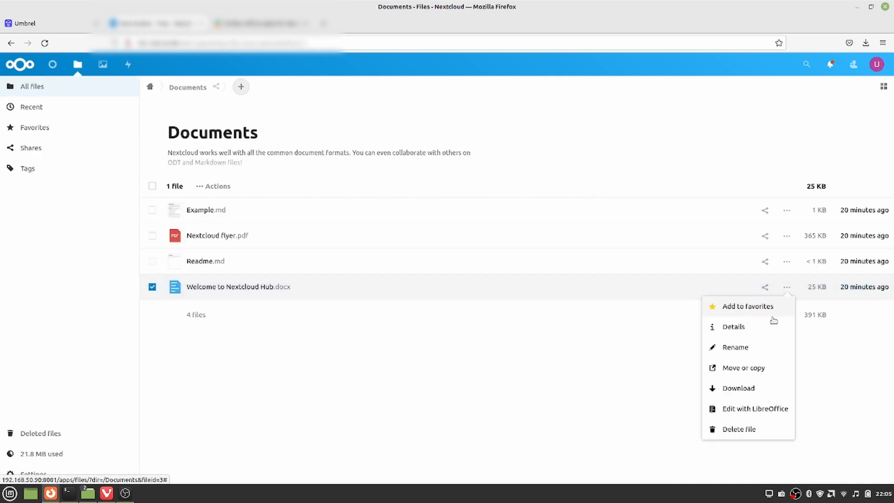
# Step: Open 'Welcome to Nextcloud Hub.docx' in LibreOffice and fill in its user name and password prompt
pyautogui.click(754, 408)
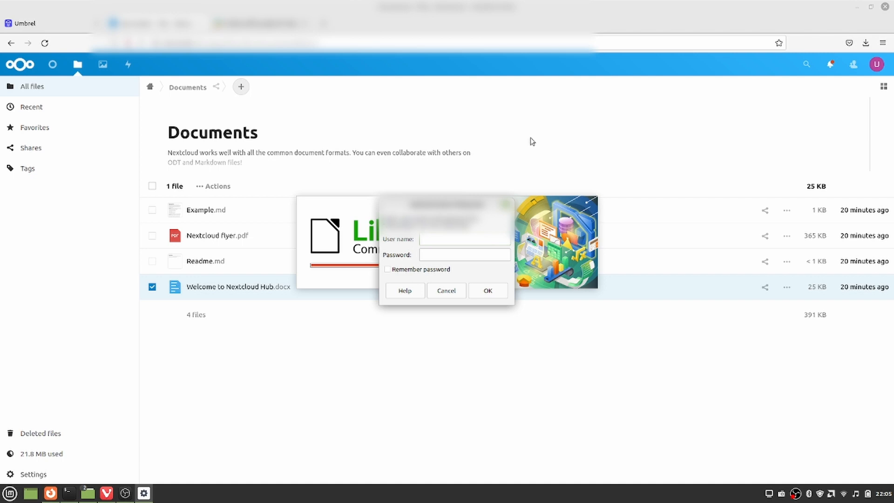
pyautogui.click(463, 239)
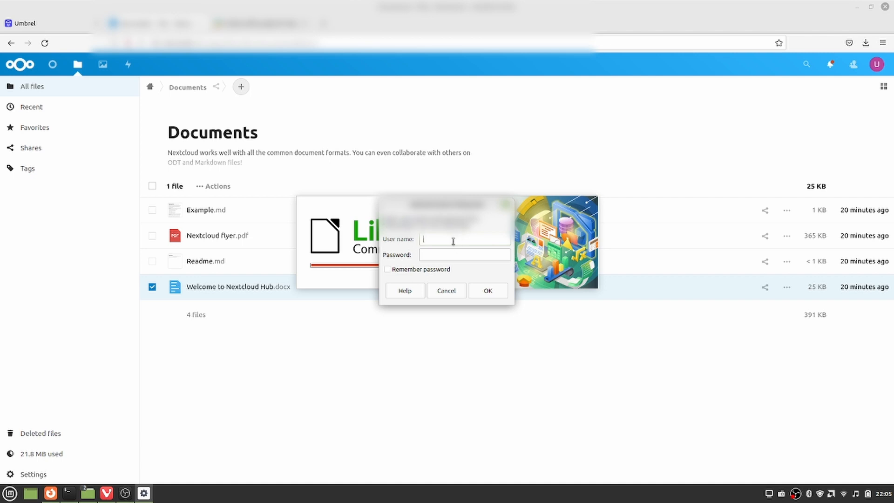
pyautogui.click(488, 290)
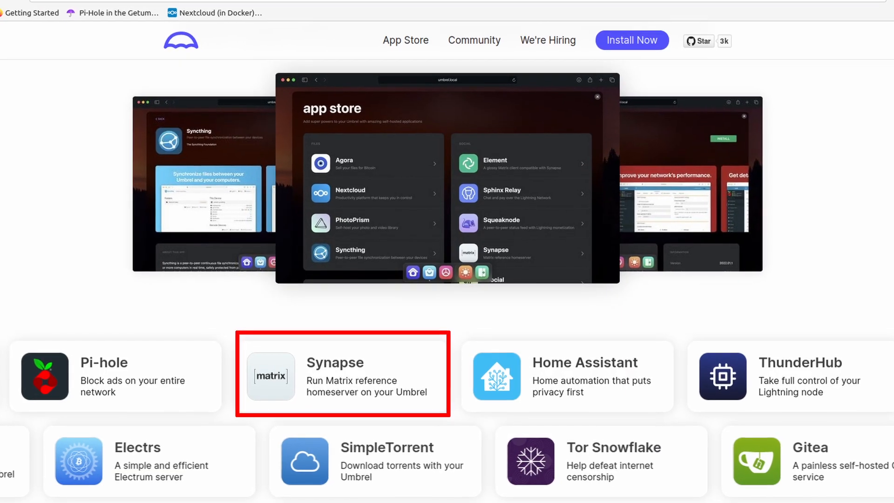
pyautogui.scroll(3)
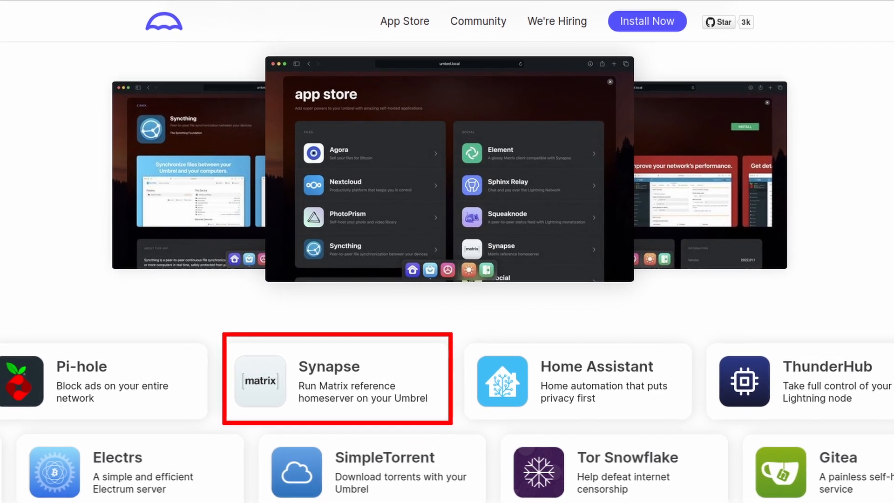
pyautogui.scroll(-3)
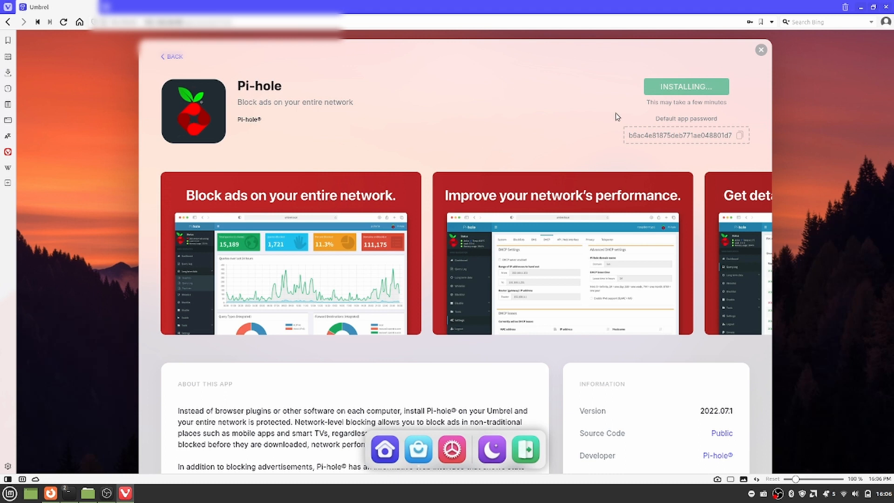
# Step: Start installing the Pi-hole app from the Umbrel App Store
pyautogui.click(236, 35)
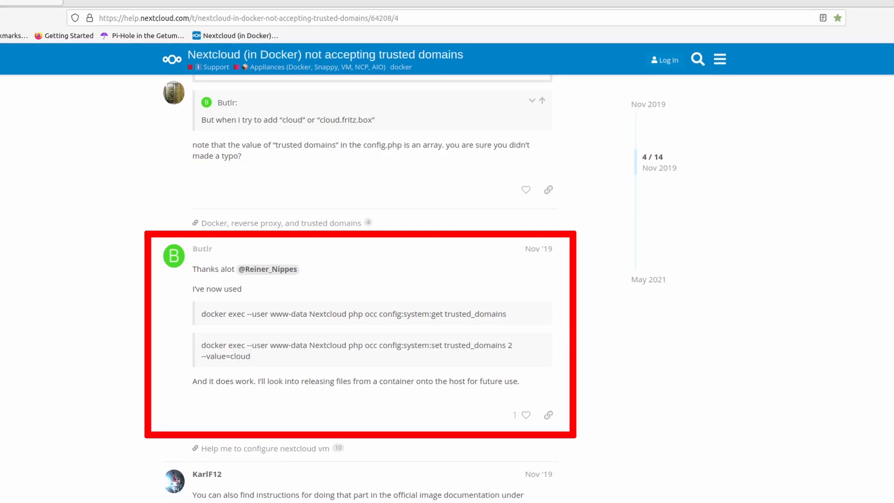